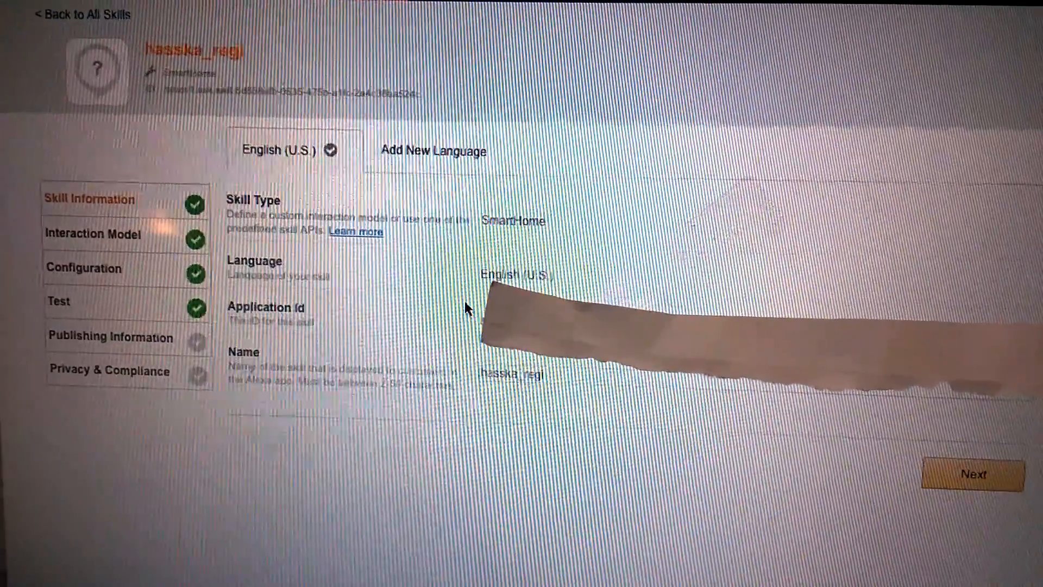
Advance from Skill Information to the Lambda endpoint and account linking configuration
left_click(971, 473)
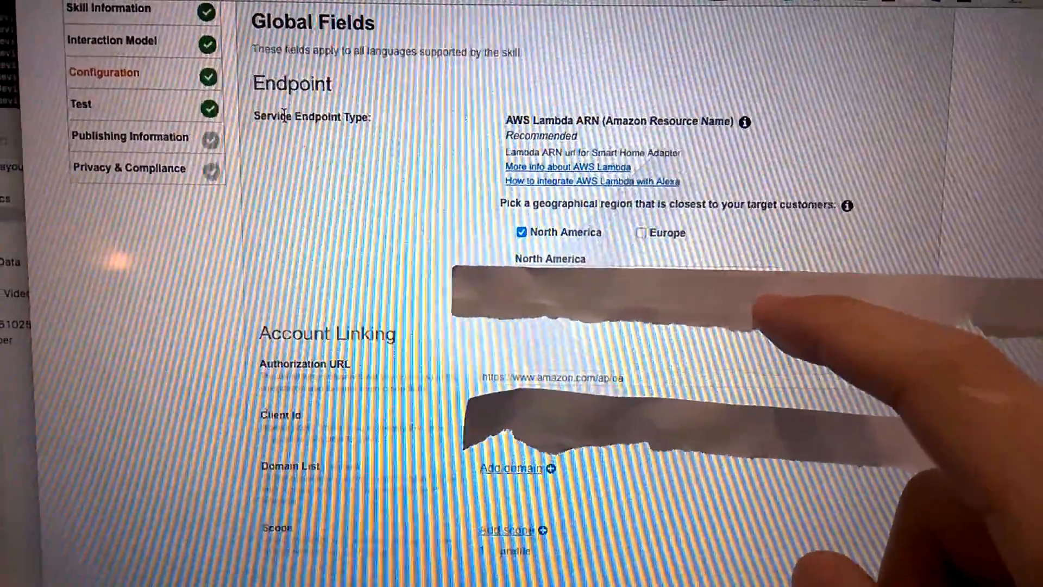
scroll("down", 3)
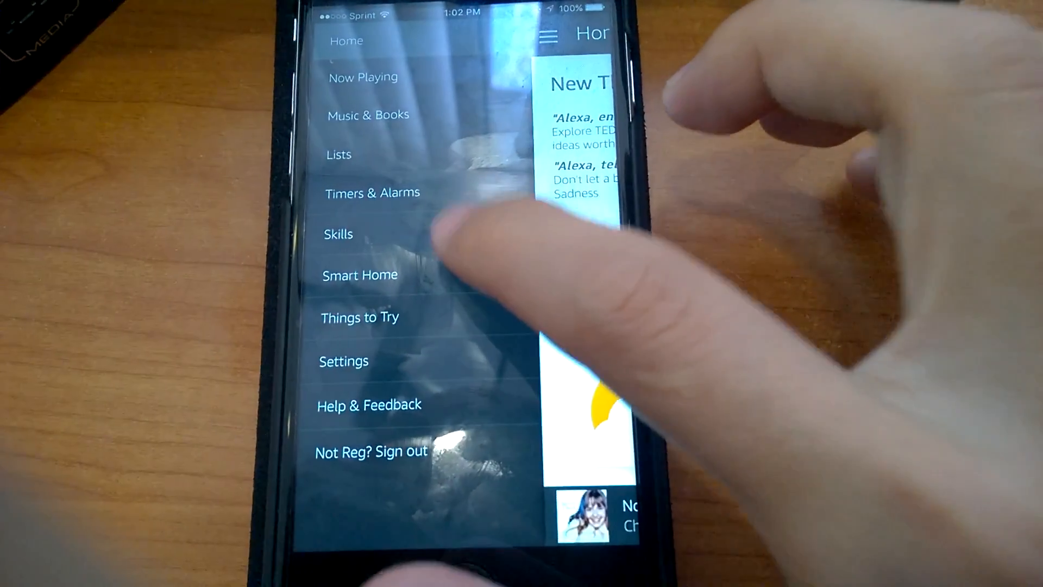
Find hasska_regi under Your Skills in the Alexa app and enable it
left_click(338, 234)
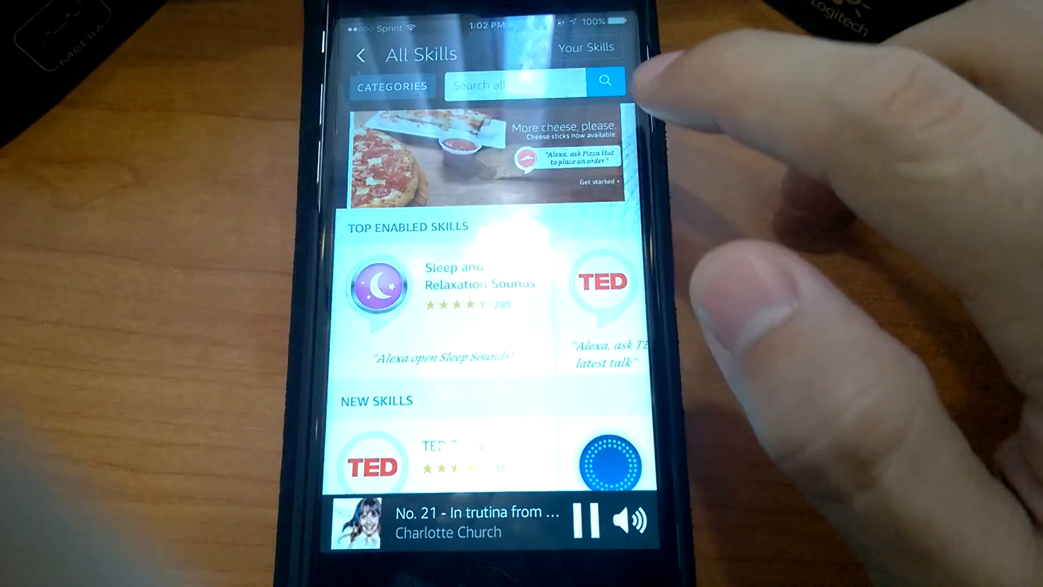
left_click(587, 47)
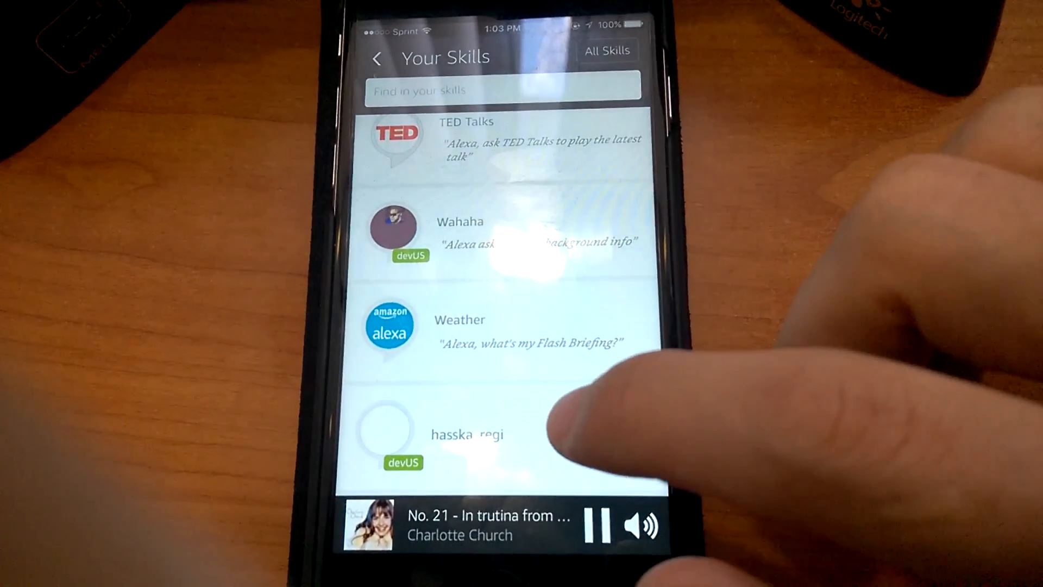
left_click(466, 434)
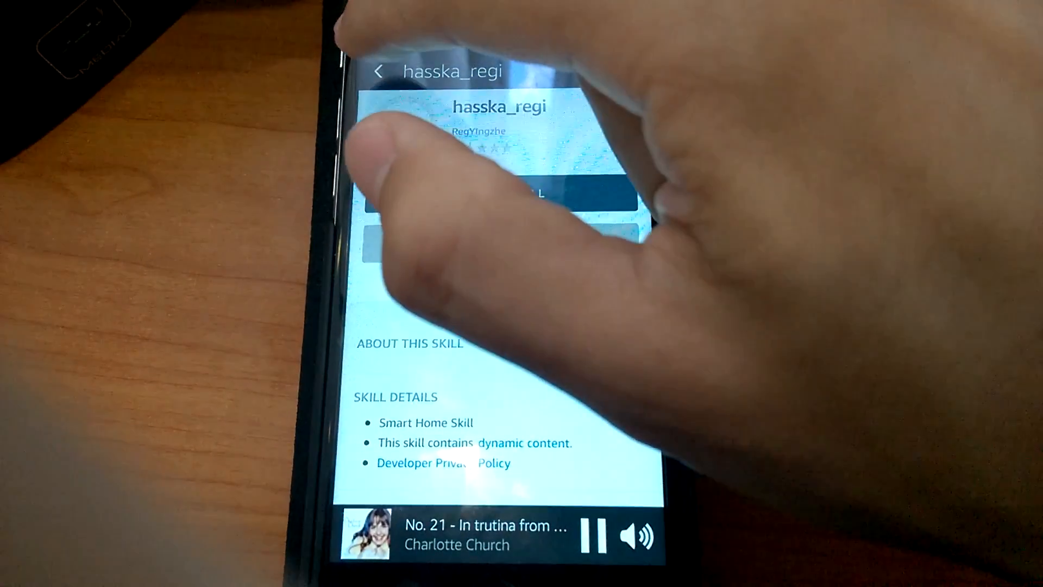
left_click(377, 71)
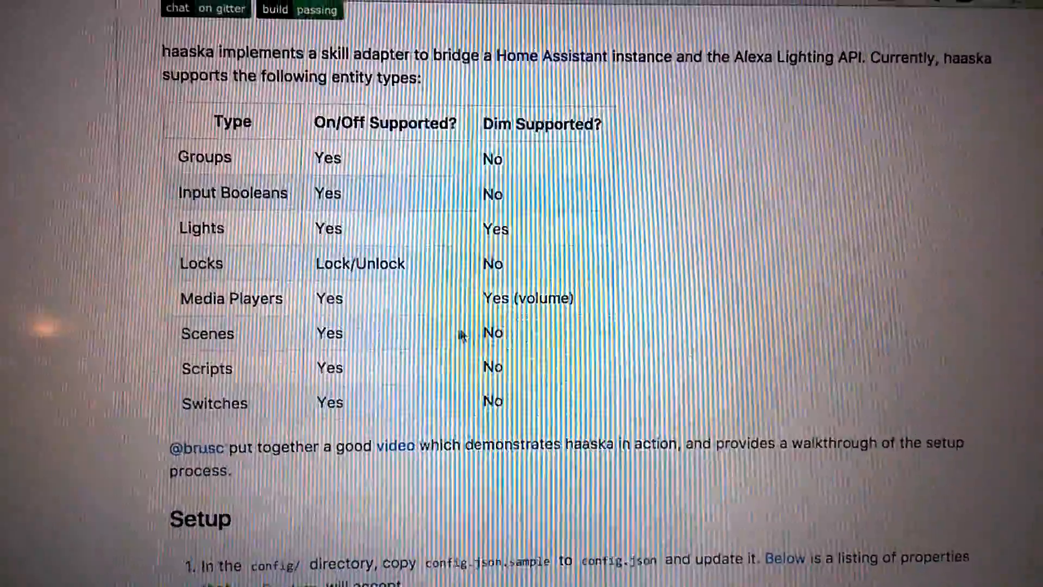
Scroll the haaska README down to the Usage table of on, off and dim commands
scroll("down", 3)
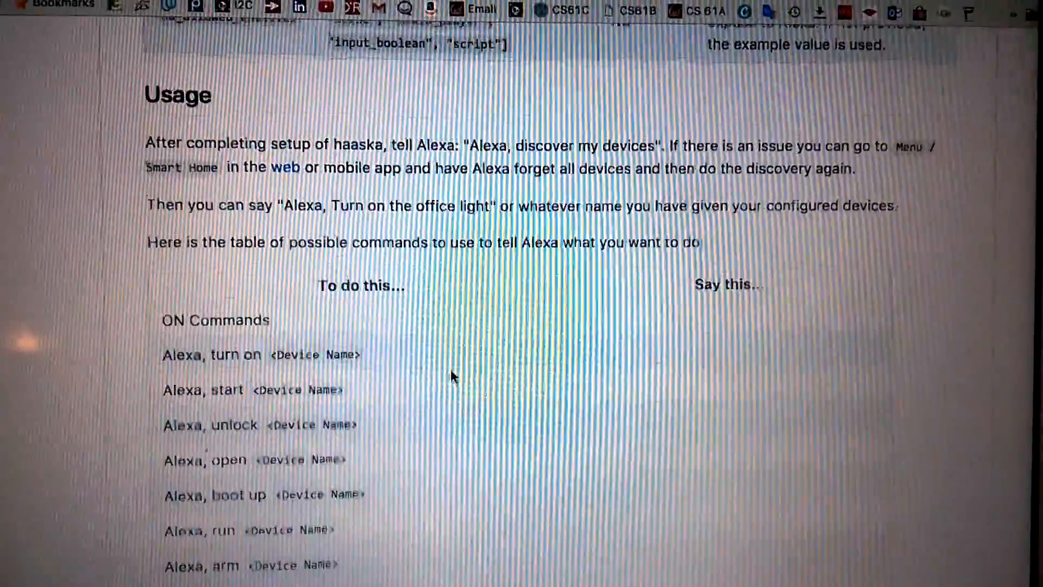
scroll("down", 3)
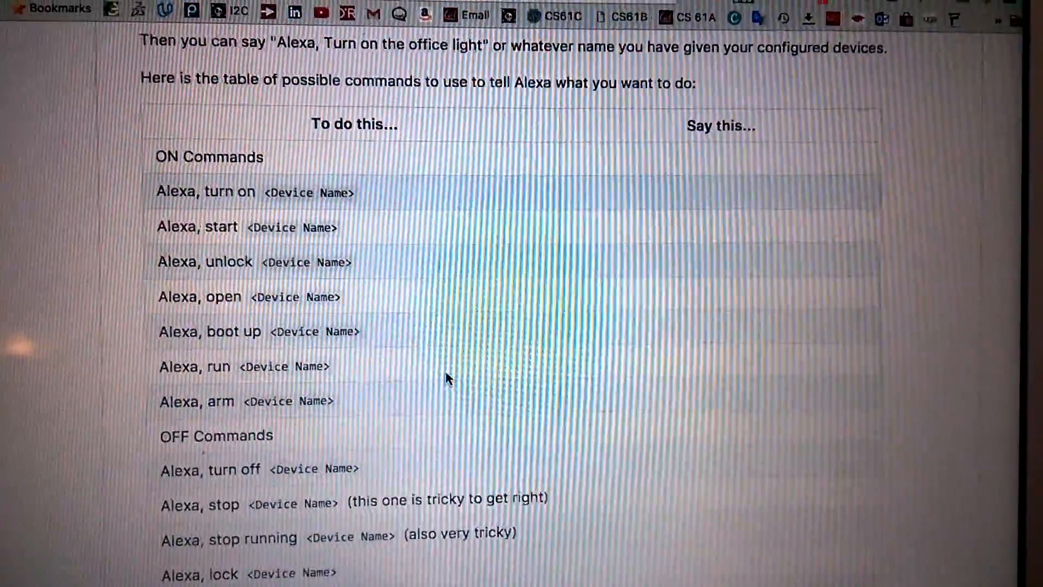
scroll("down", 3)
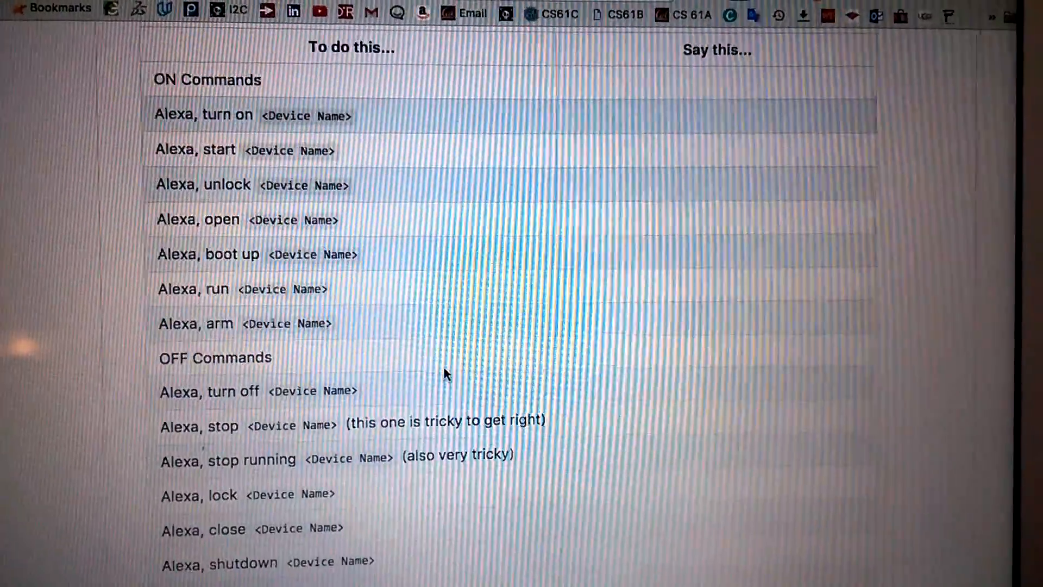
scroll("down", 3)
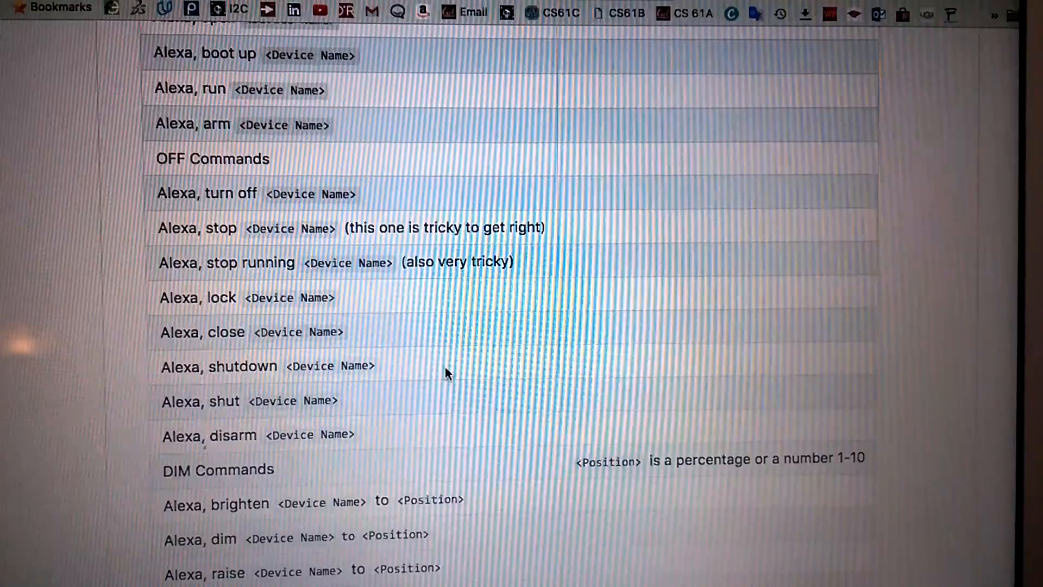
scroll("down", 3)
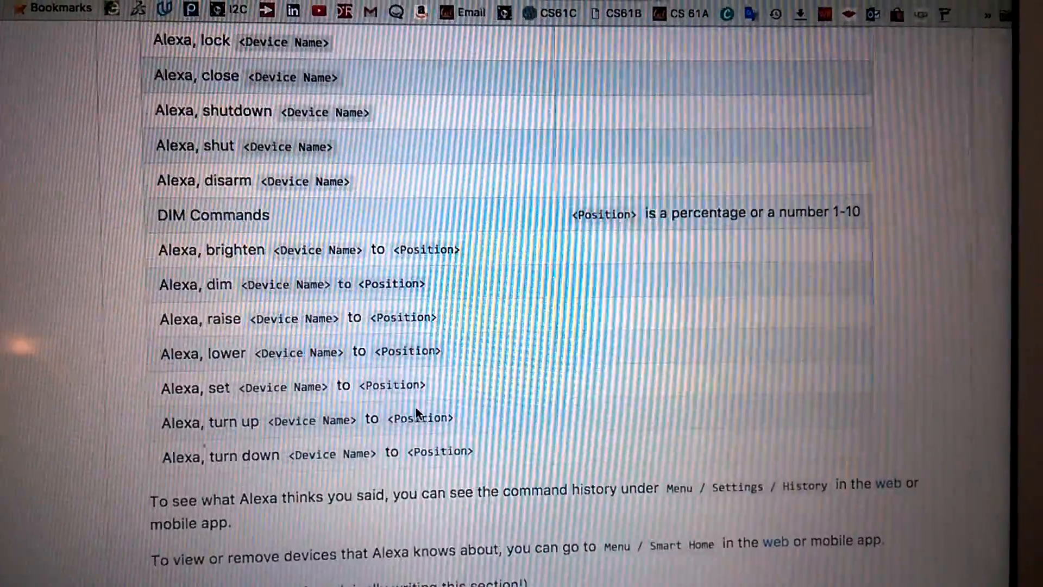